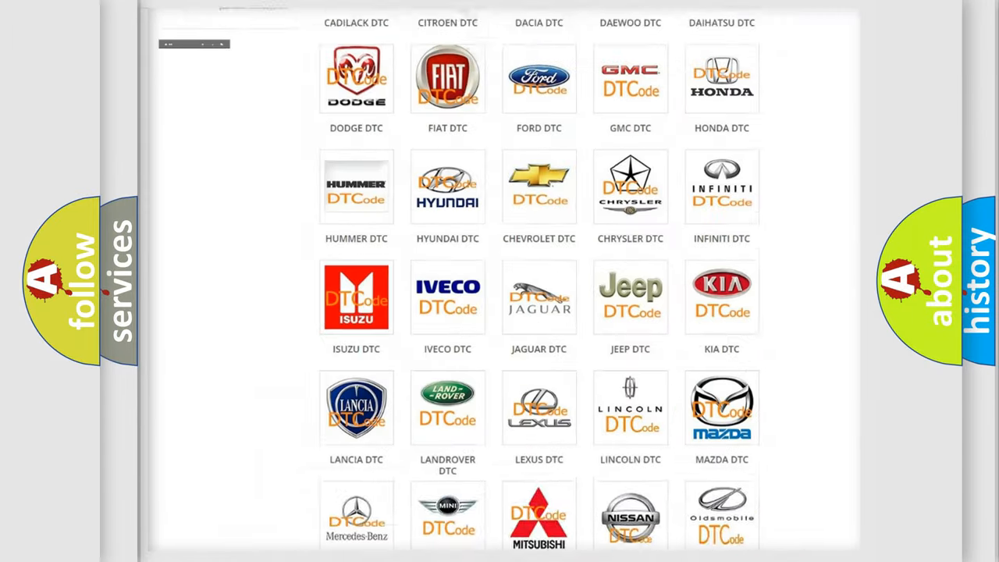
Scroll through the Toyota trouble code list to locate code P0B42:23.
scroll("up", 3)
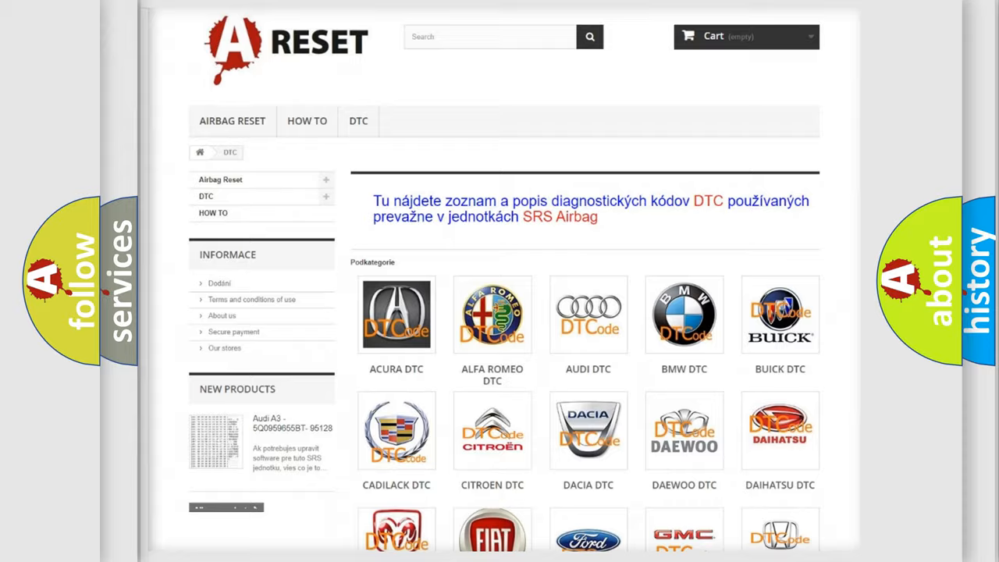
scroll("down", 3)
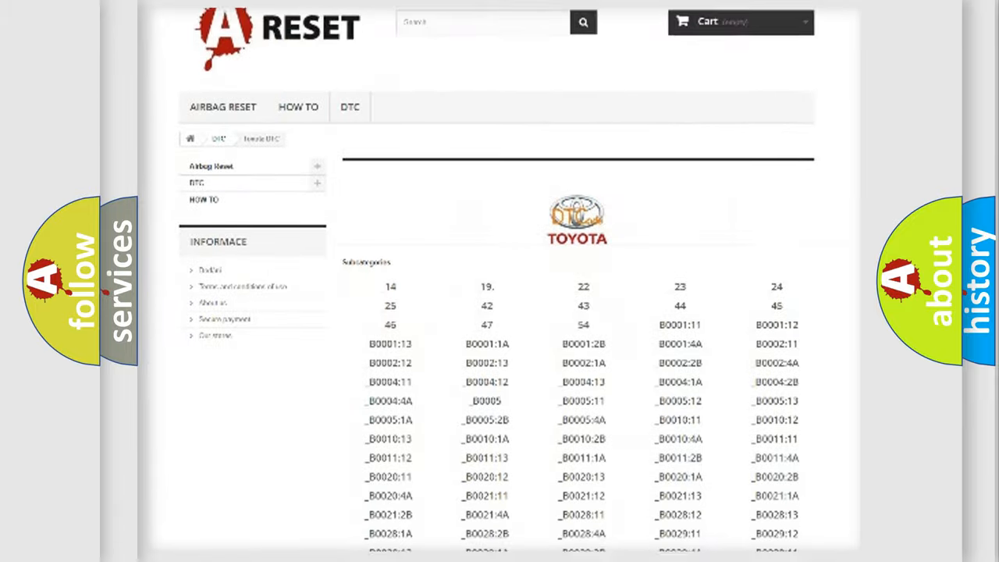
scroll("down", 3)
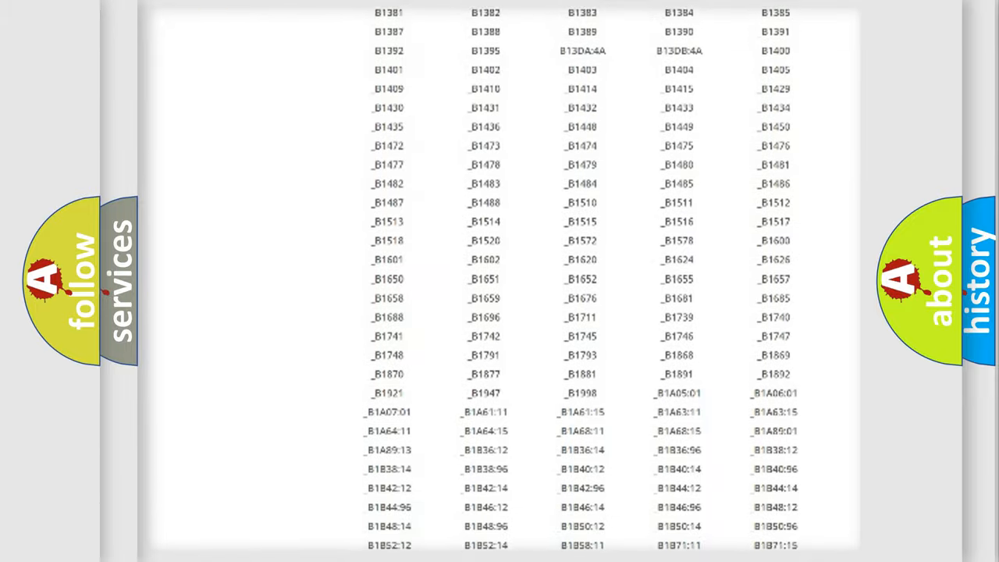
scroll("up", 3)
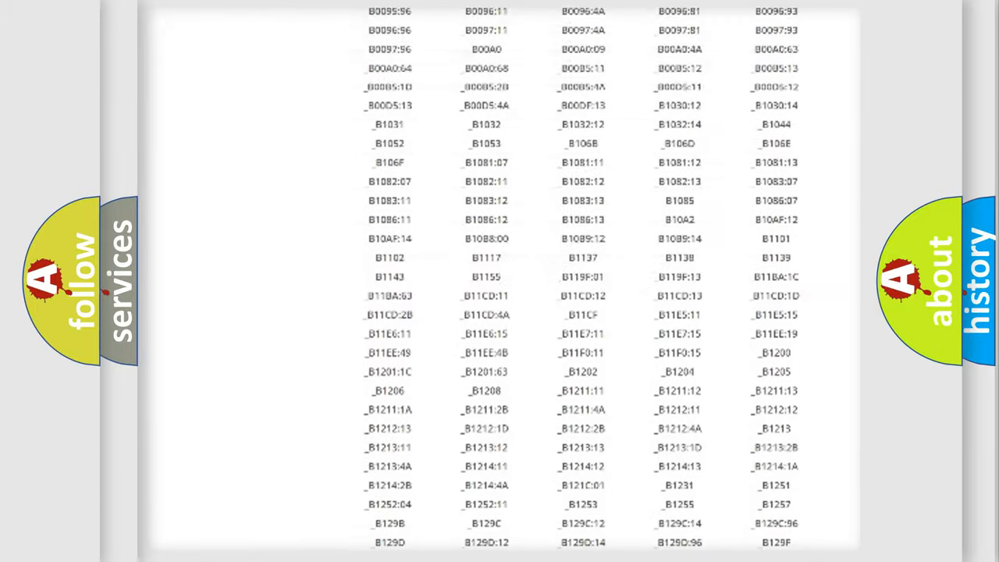
scroll("up", 3)
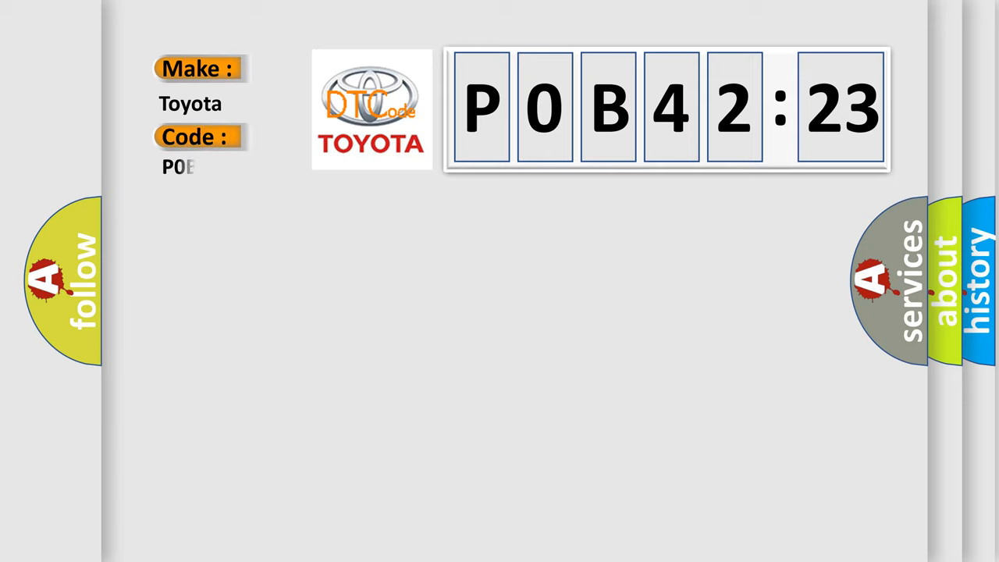
Fill in the trouble code as P0B42123 on the Toyota slide.
type("P0B42123")
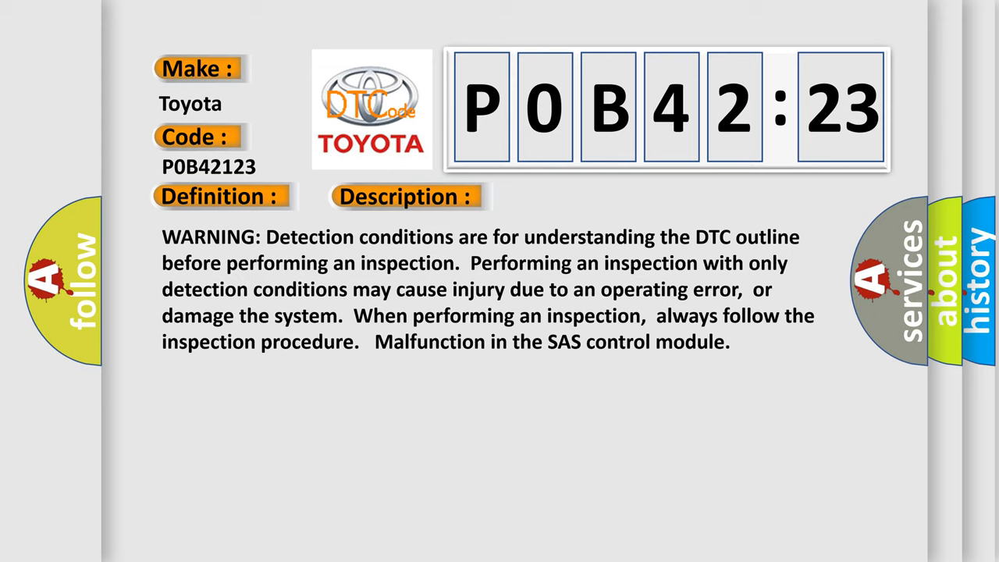
Advance the slide to reveal the Cause heading: SAS control module malfunction.
left_click(574, 197)
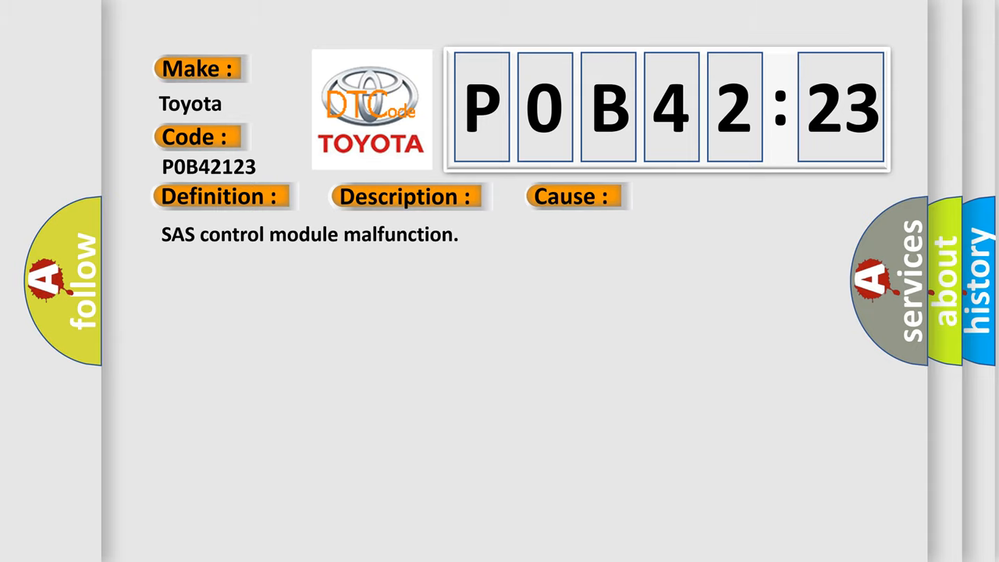